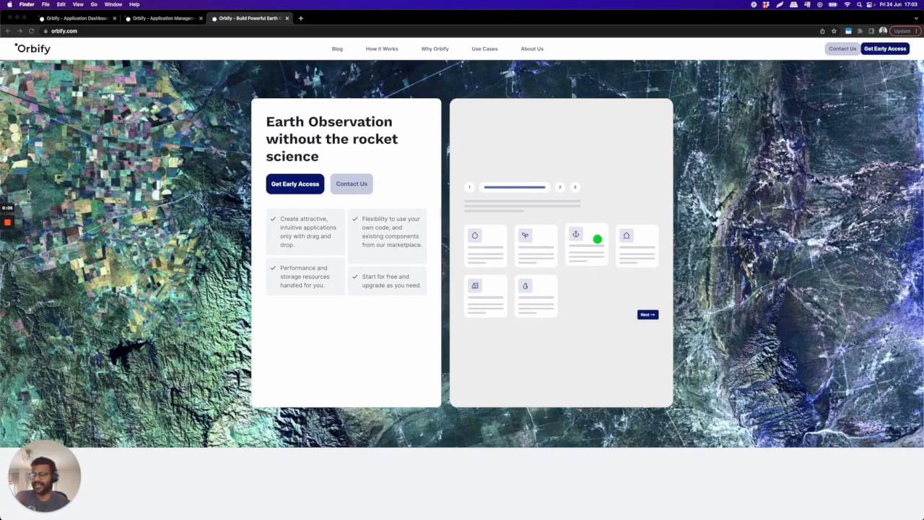
Step: Switch to Application Management to show the dashboard listing nine existing applications
click(647, 314)
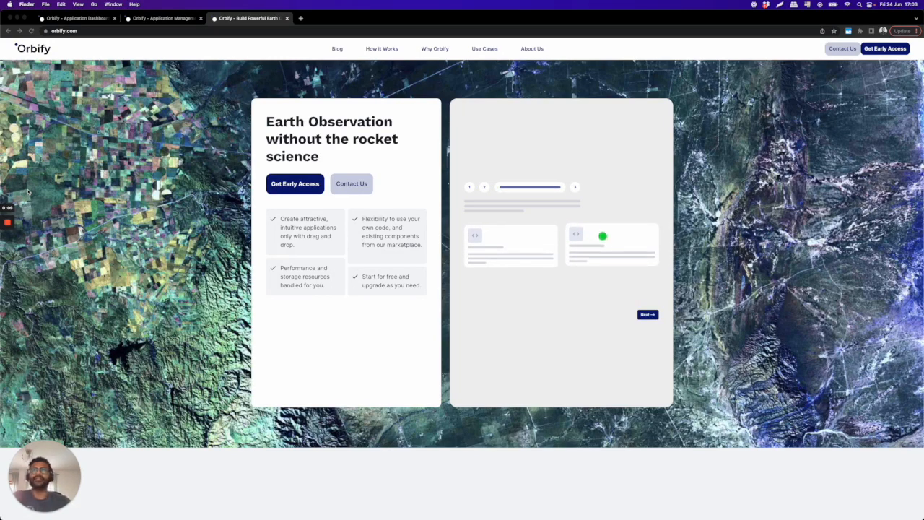
click(647, 314)
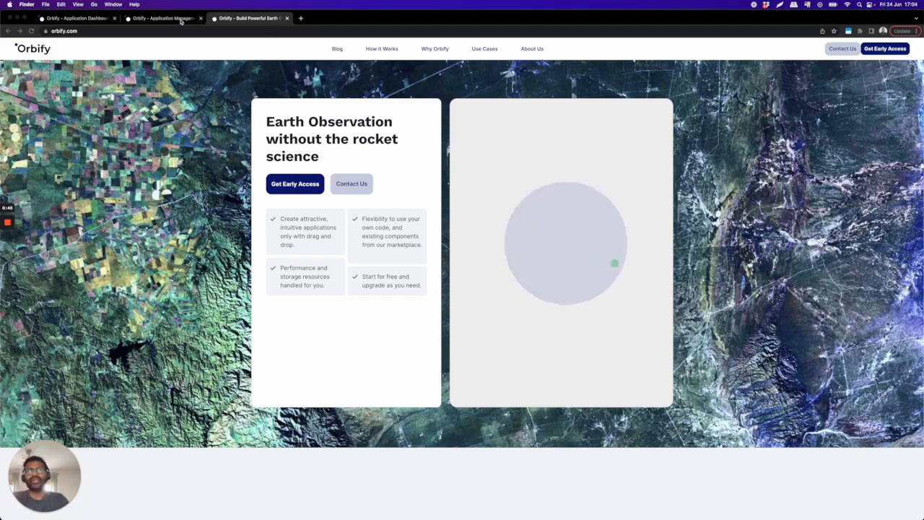
click(158, 19)
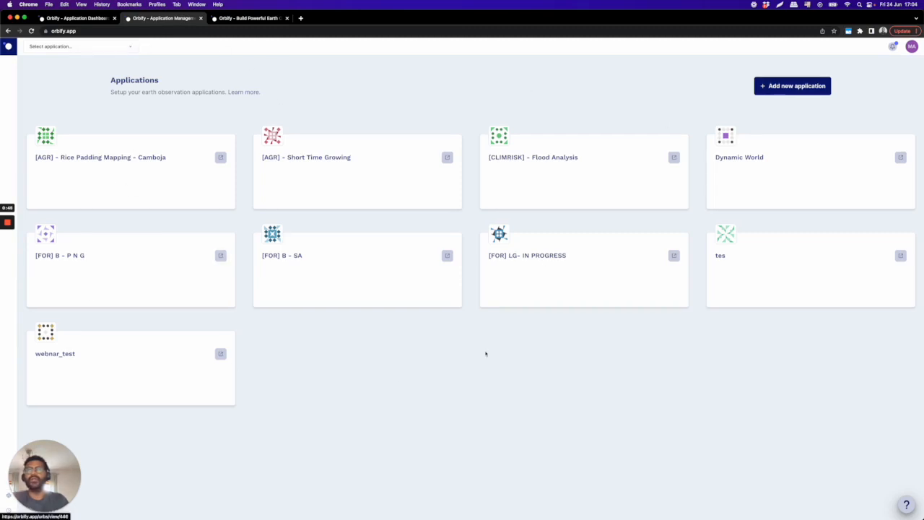
mouse_move(640, 237)
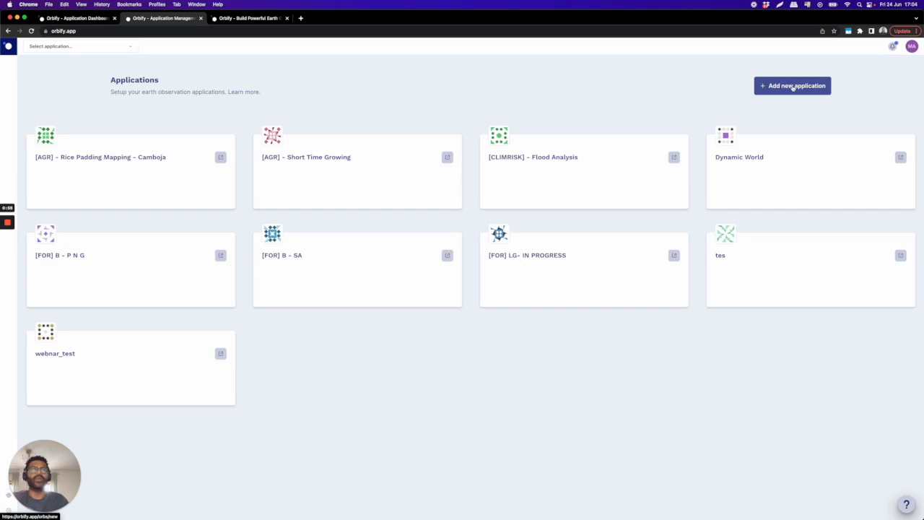
Step: Start a new application named NDVI, described 'Calculating the NDVI', with URL ndvi
click(792, 85)
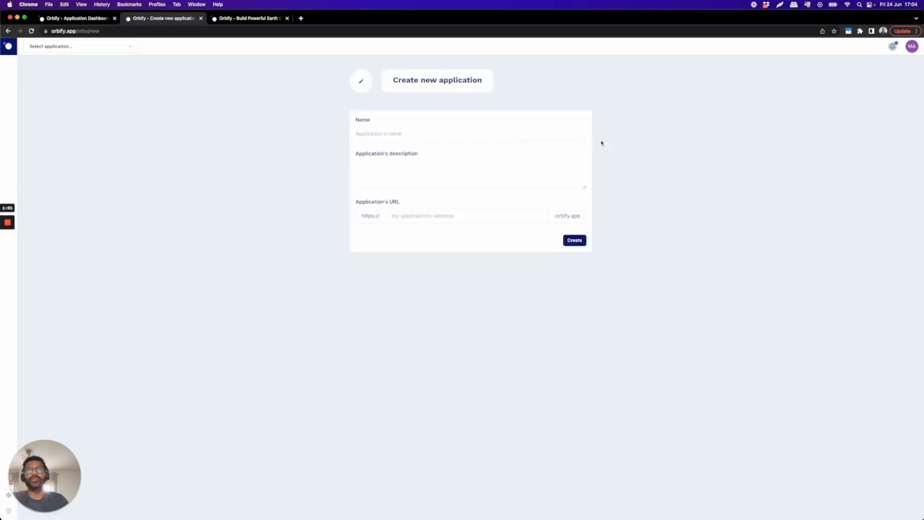
mouse_move(430, 125)
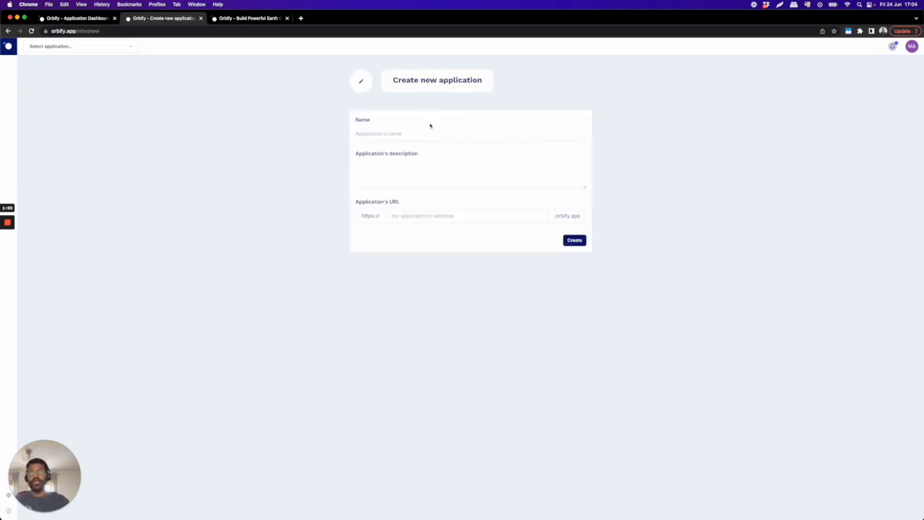
text(saAS)
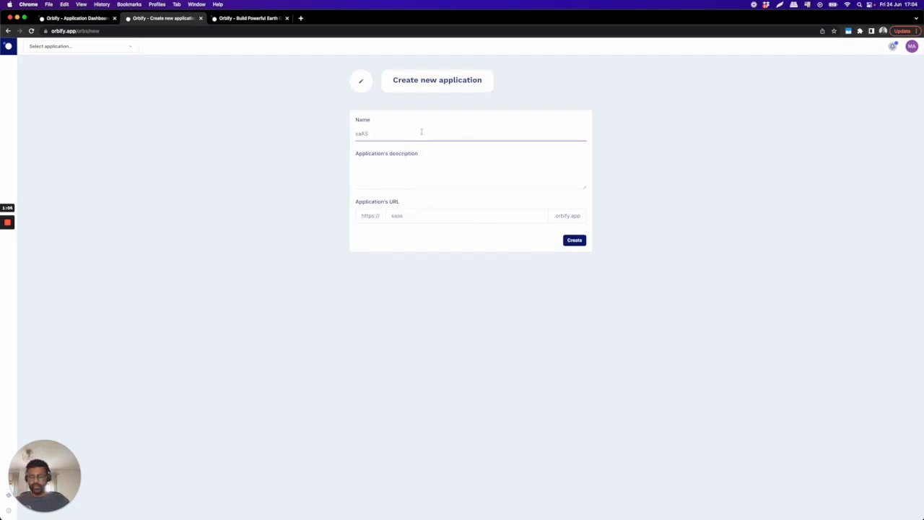
key(Backspace)
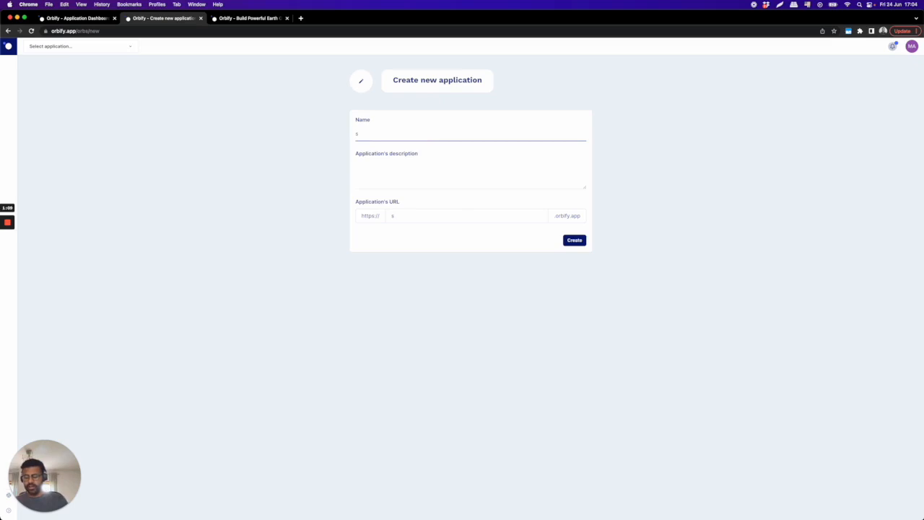
text(NDVI)
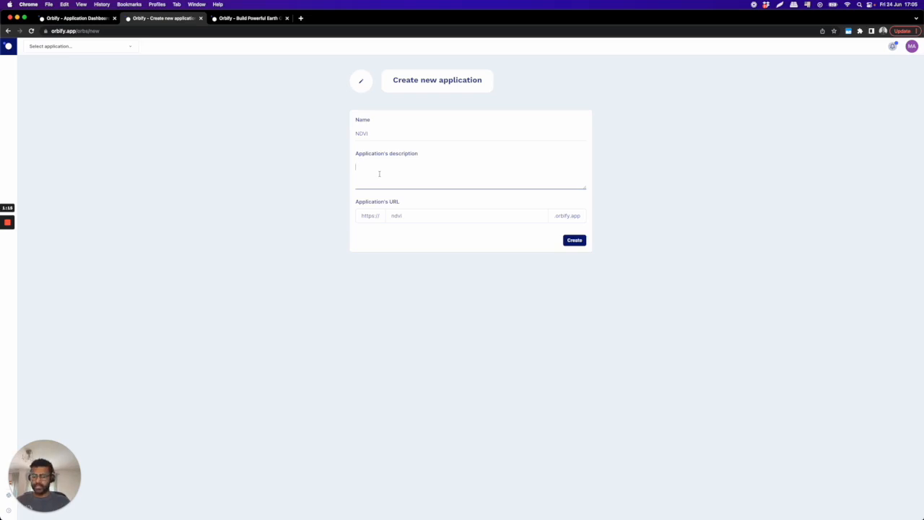
text(cA)
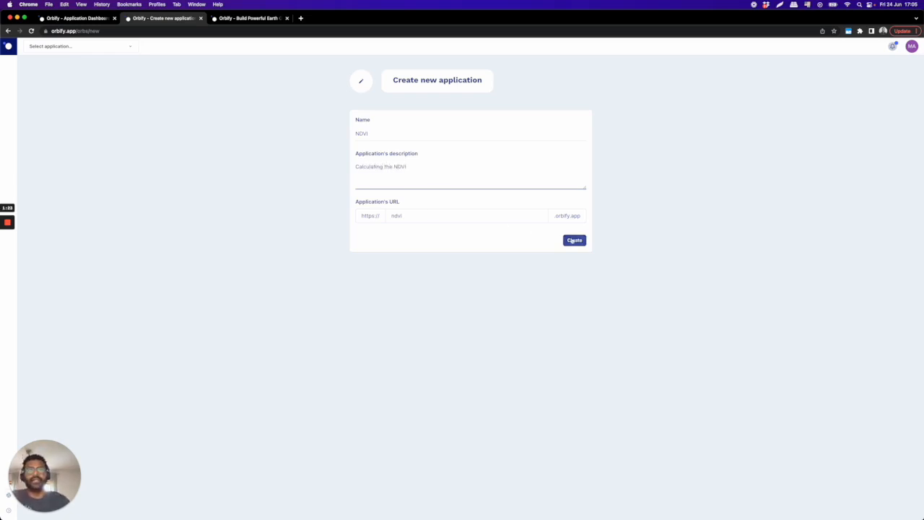
Step: Create the NDVI app and finish its workflow as a General category Earth Engine problem
click(574, 240)
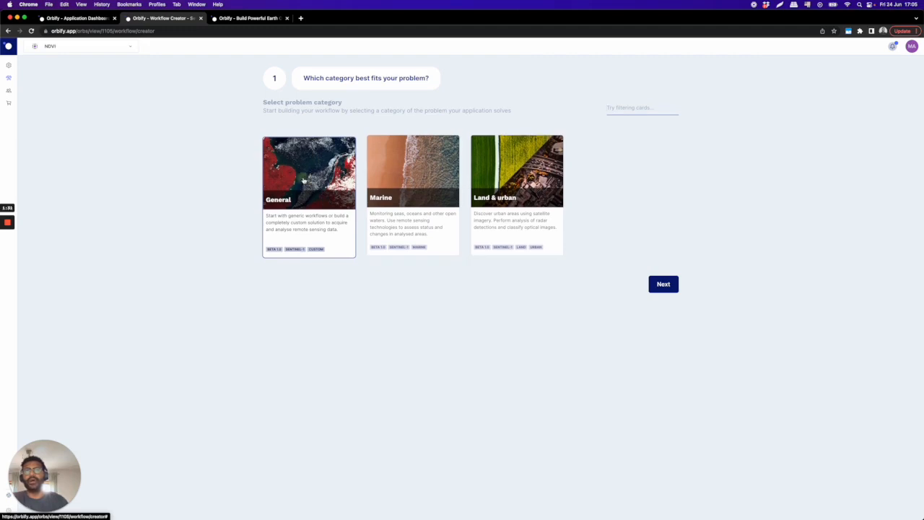
click(663, 284)
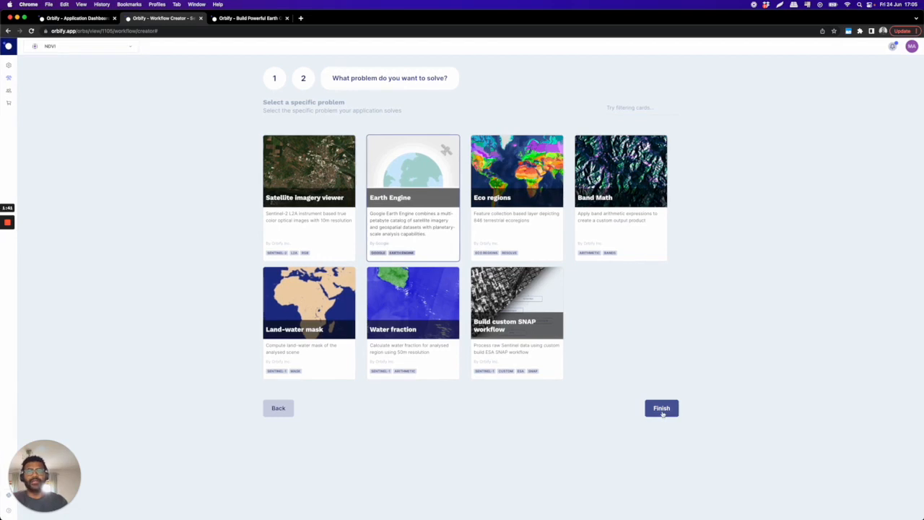
click(661, 408)
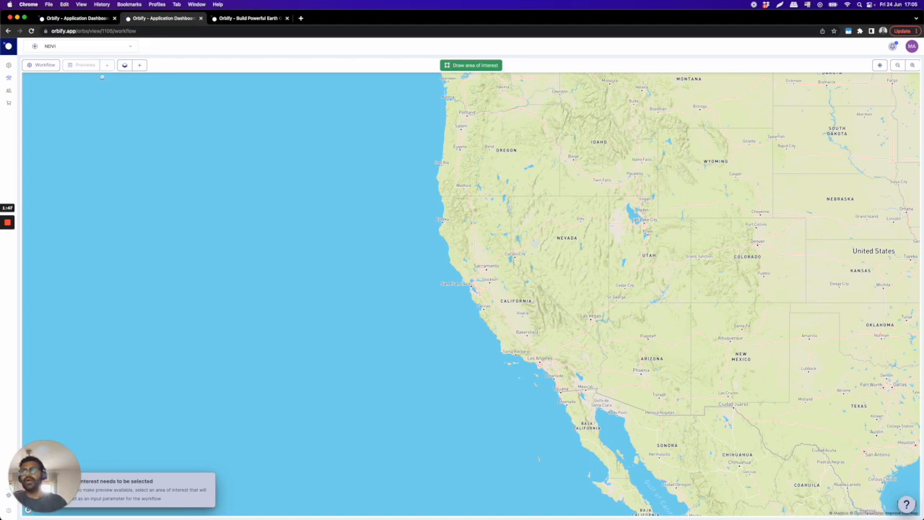
mouse_move(41, 66)
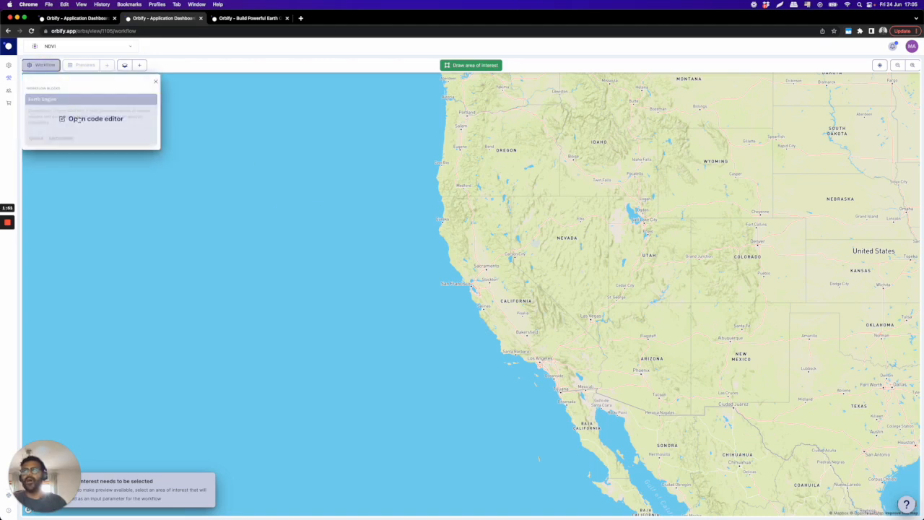
Step: Open the Earth Engine block's Python handler script in the code editor
click(96, 118)
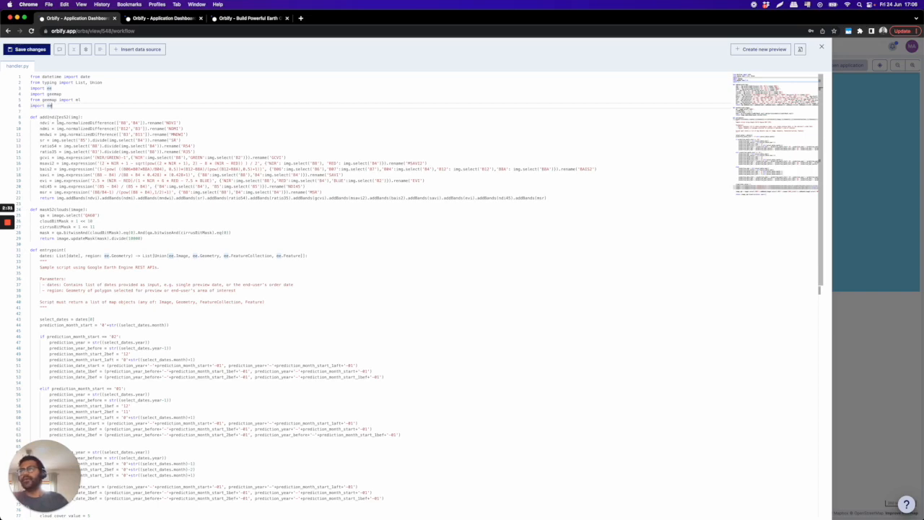
double_click(48, 124)
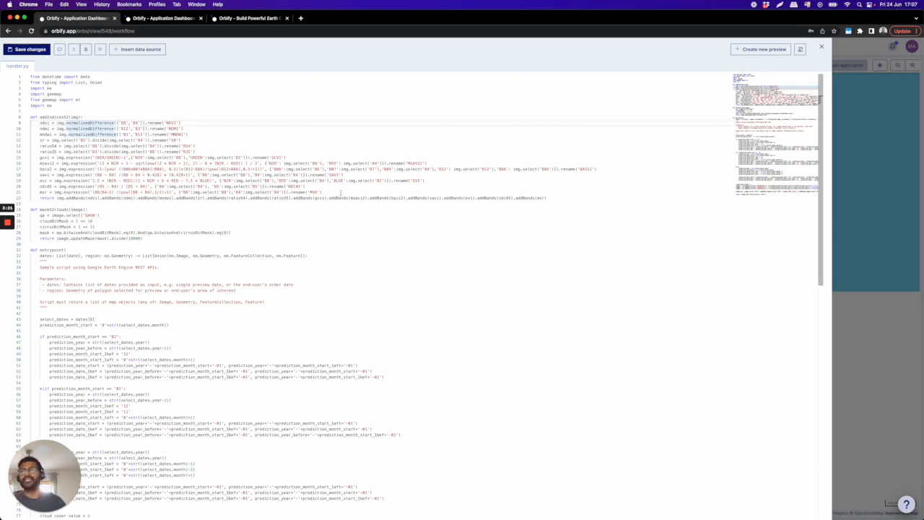
scroll(down, 3)
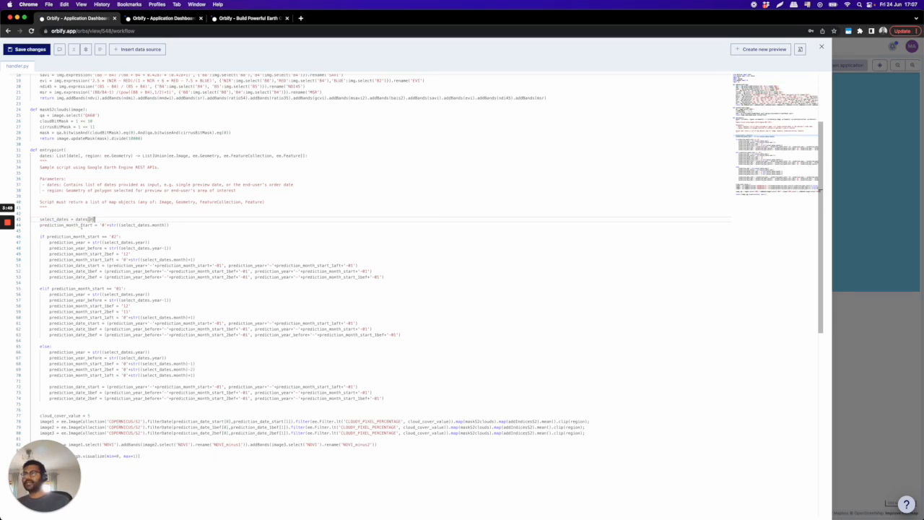
double_click(51, 223)
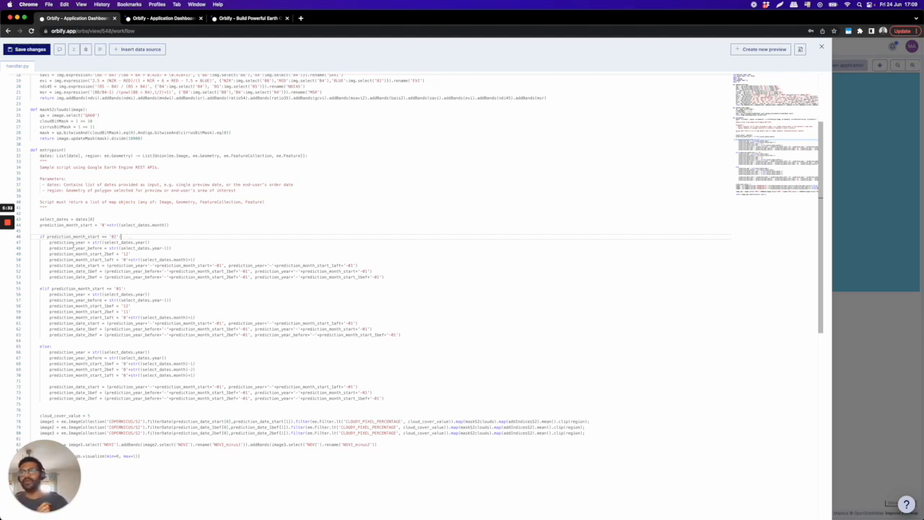
double_click(86, 255)
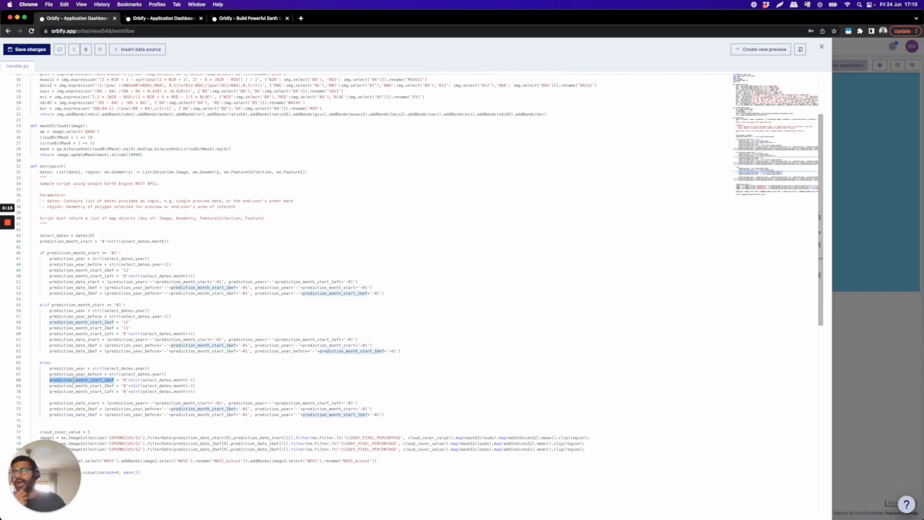
scroll(down, 3)
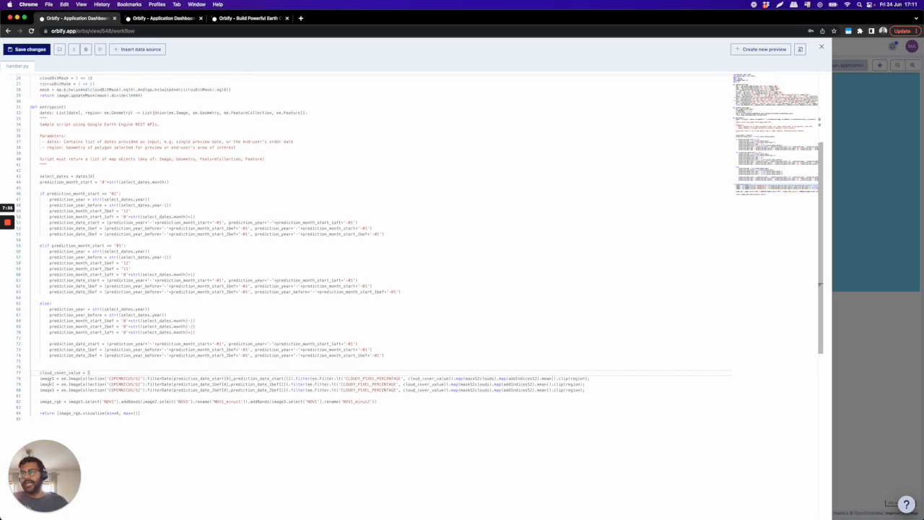
Step: Scroll handler.py down to the Sentinel-2 mean composites and double-click in the code
scroll(down, 3)
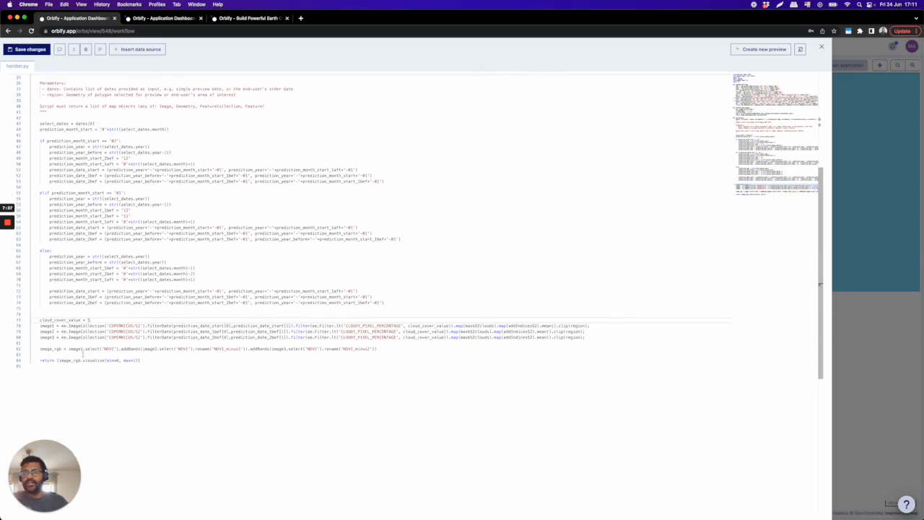
double_click(205, 324)
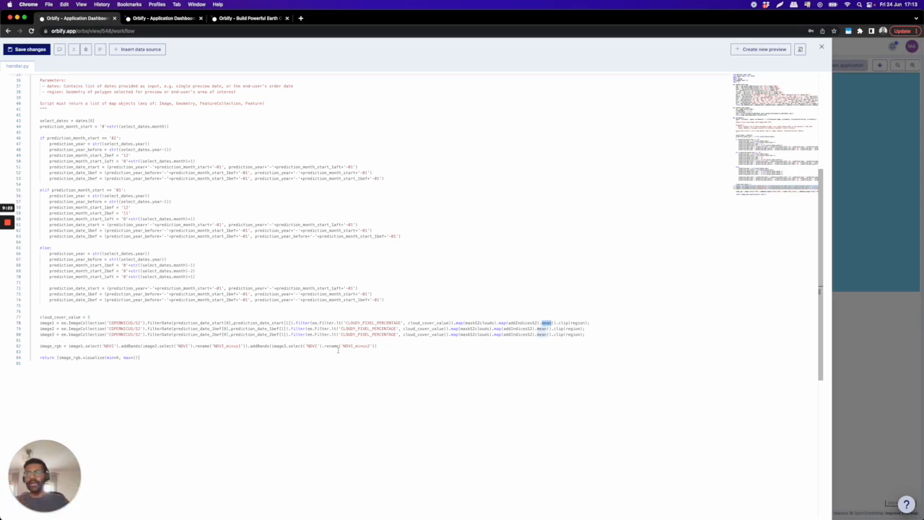
mouse_move(153, 342)
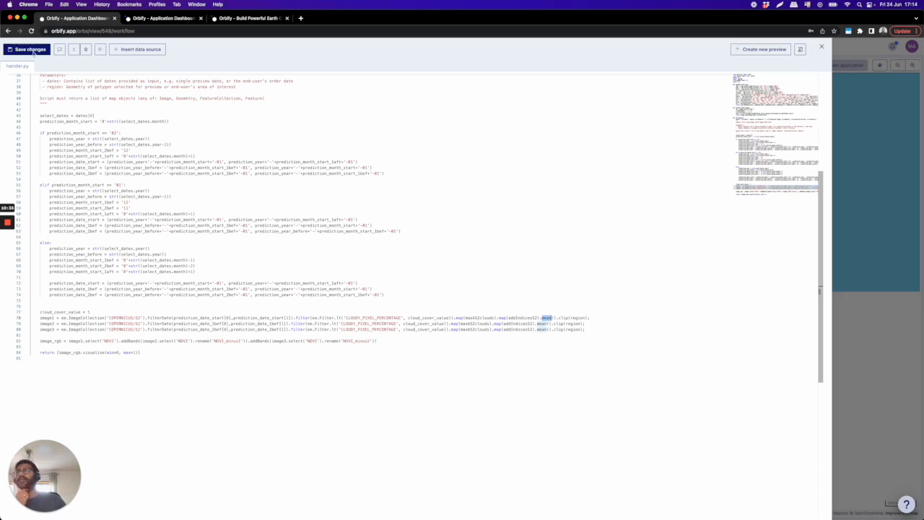
Step: Save the handler script changes and request a new preview
click(28, 49)
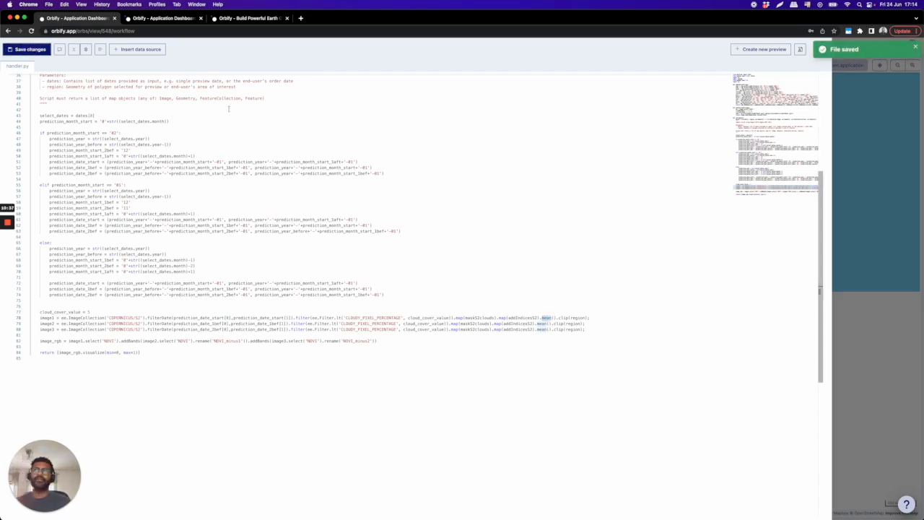
mouse_move(758, 50)
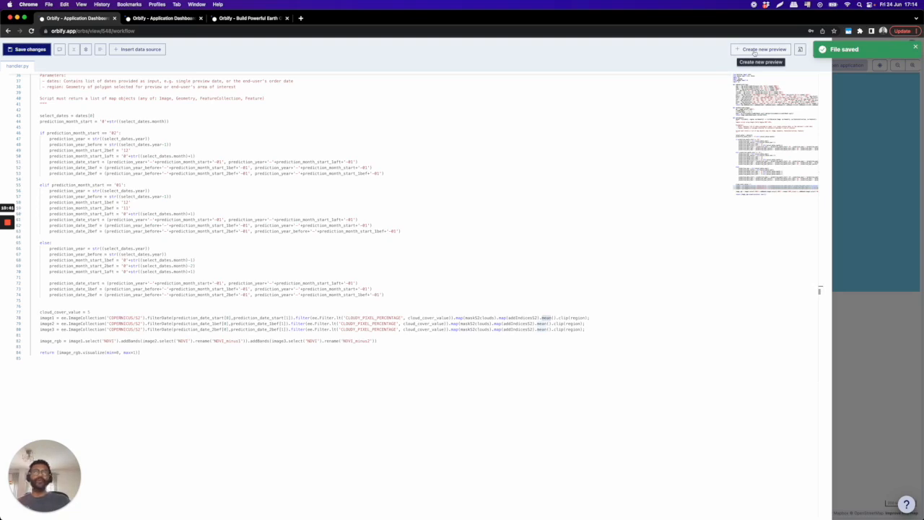
click(762, 49)
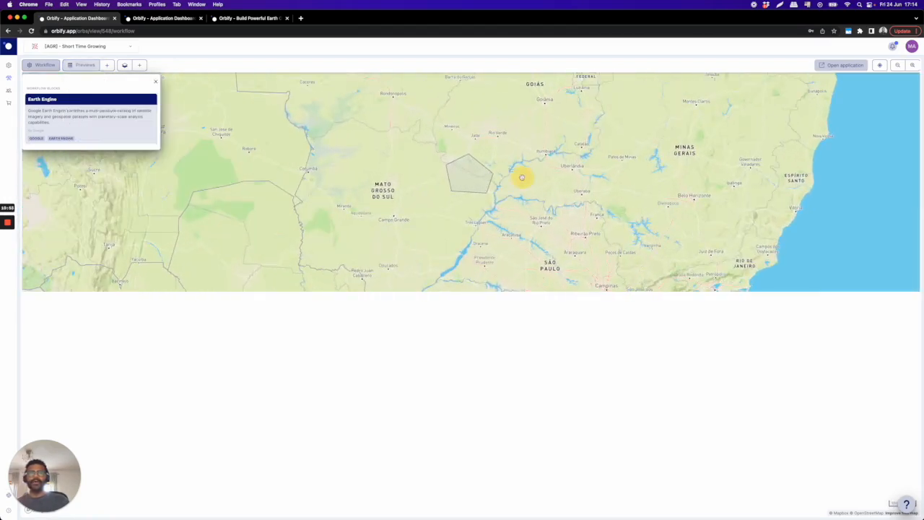
mouse_move(428, 189)
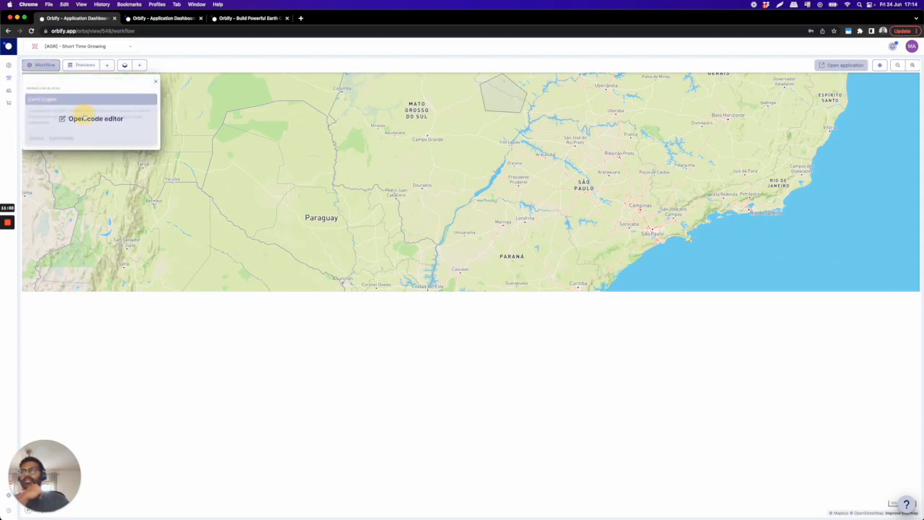
Step: Review the Earth Engine block card in the map workspace
click(94, 118)
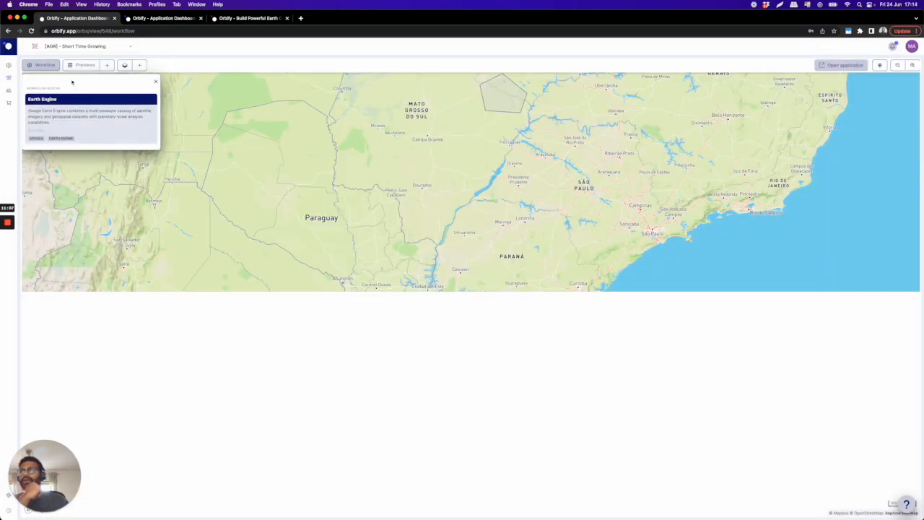
mouse_move(106, 65)
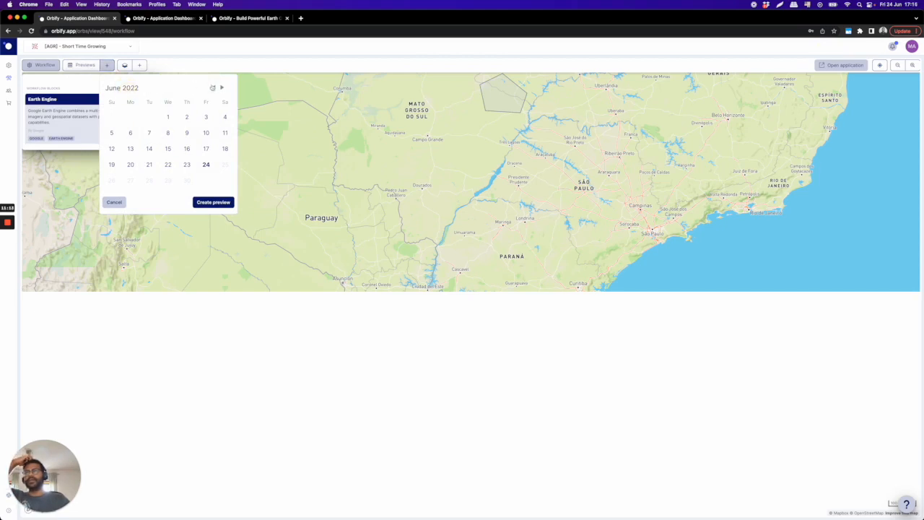
Step: Page the calendar back to August 2020 and pick the 20th as preview date
click(212, 88)
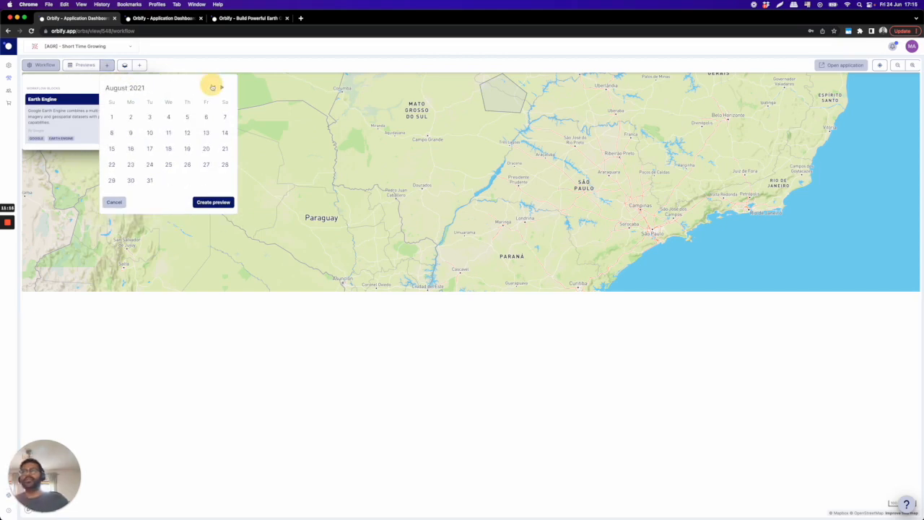
click(214, 88)
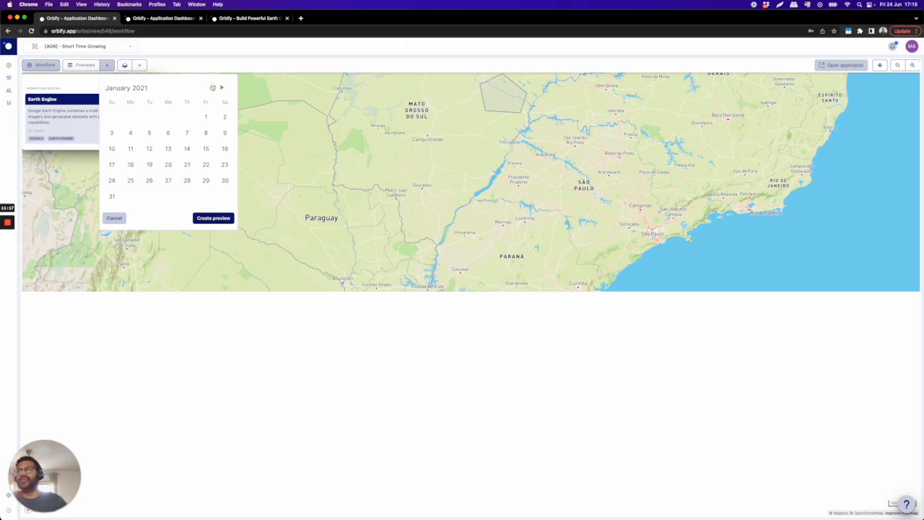
click(213, 88)
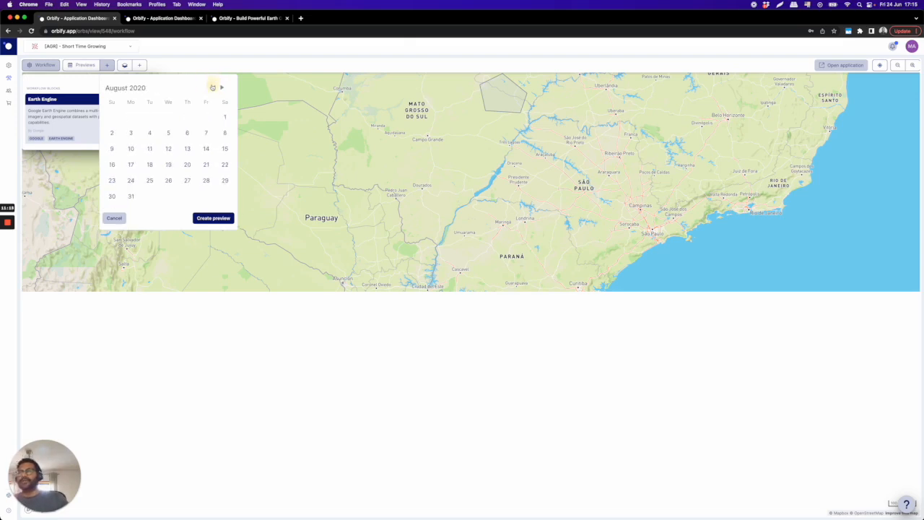
click(187, 164)
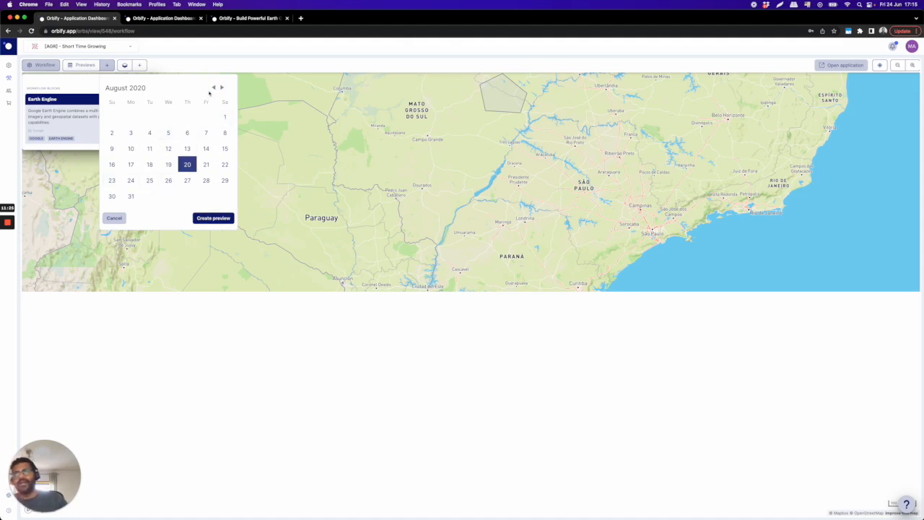
click(214, 87)
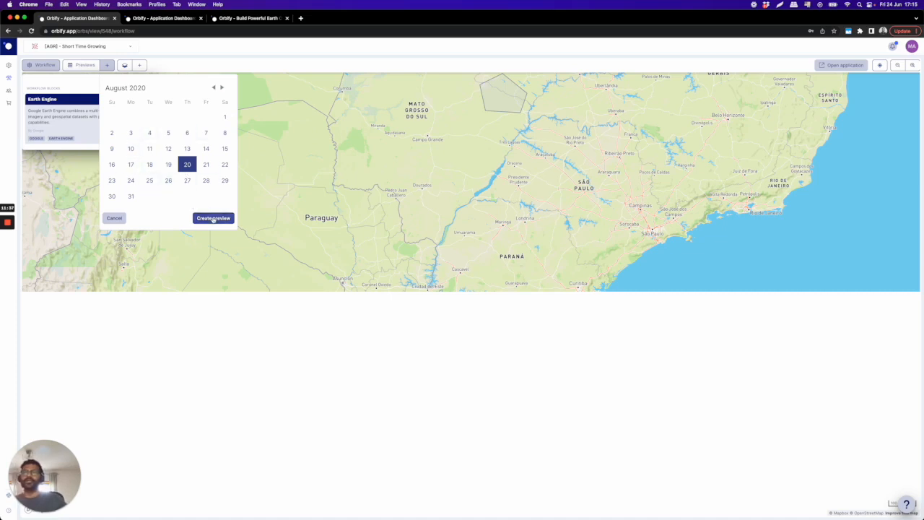
Step: Create the 2020-08-20 preview and confirm it is running in the Previews list
click(213, 217)
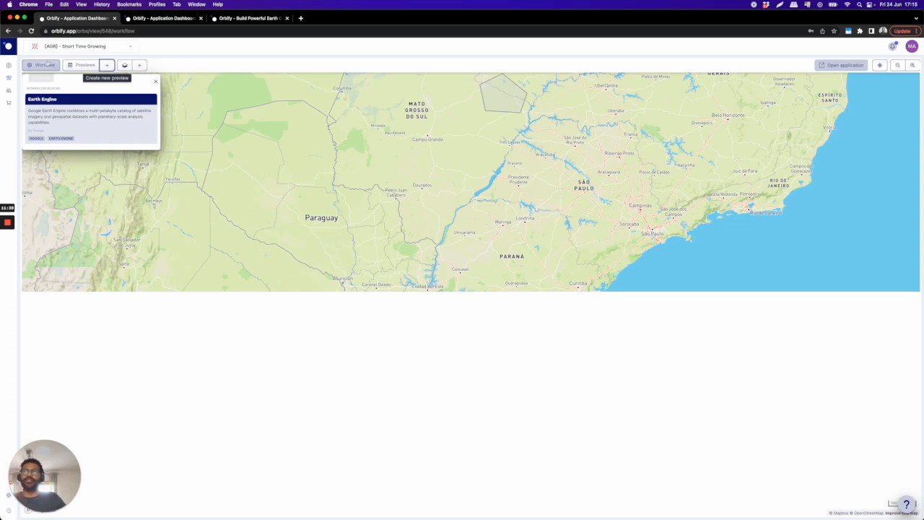
click(81, 65)
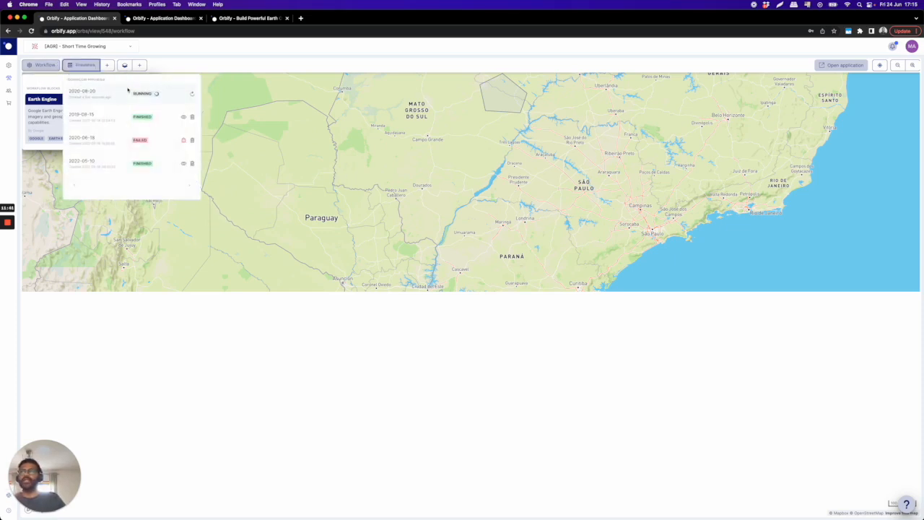
mouse_move(108, 113)
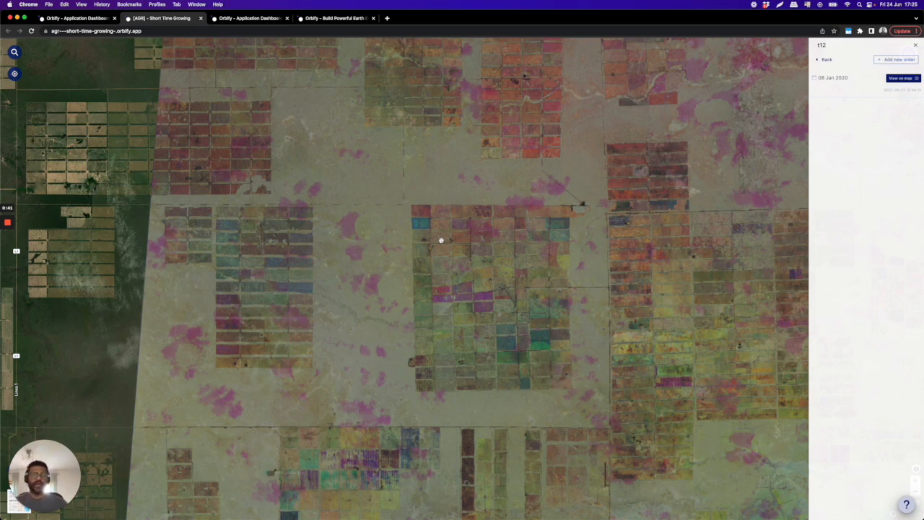
mouse_move(821, 110)
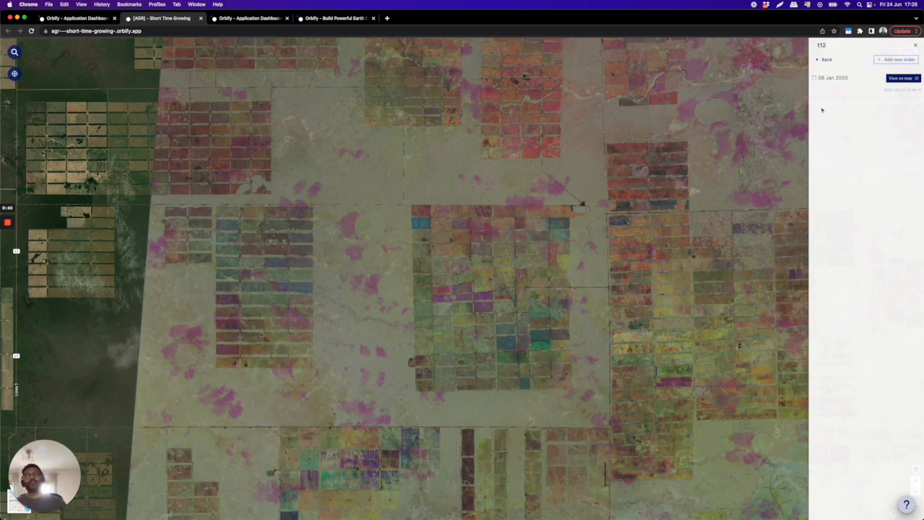